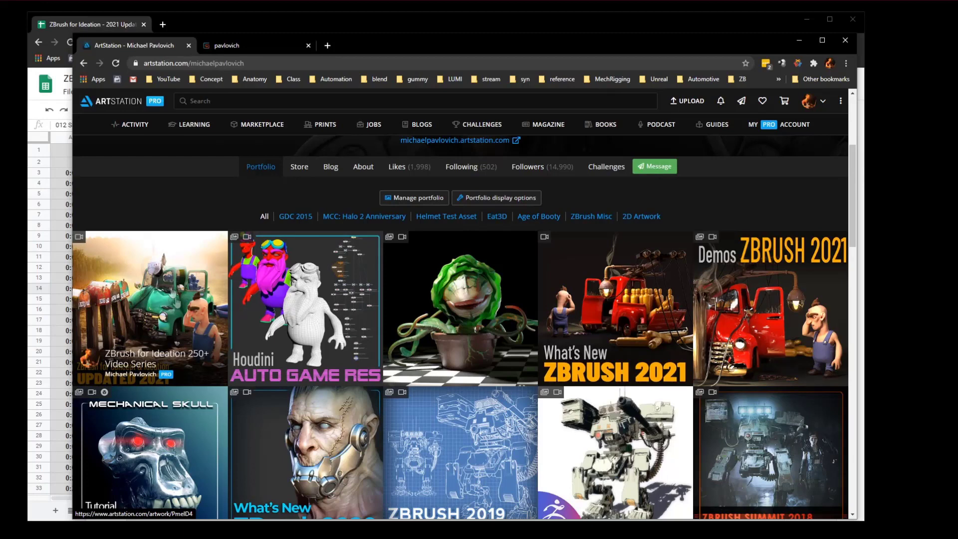
Step: Change the ZBrush for Ideation title from 250+ to 300+ Video Series and save it
{"action": "left_click", "coordinate": [150, 307]}
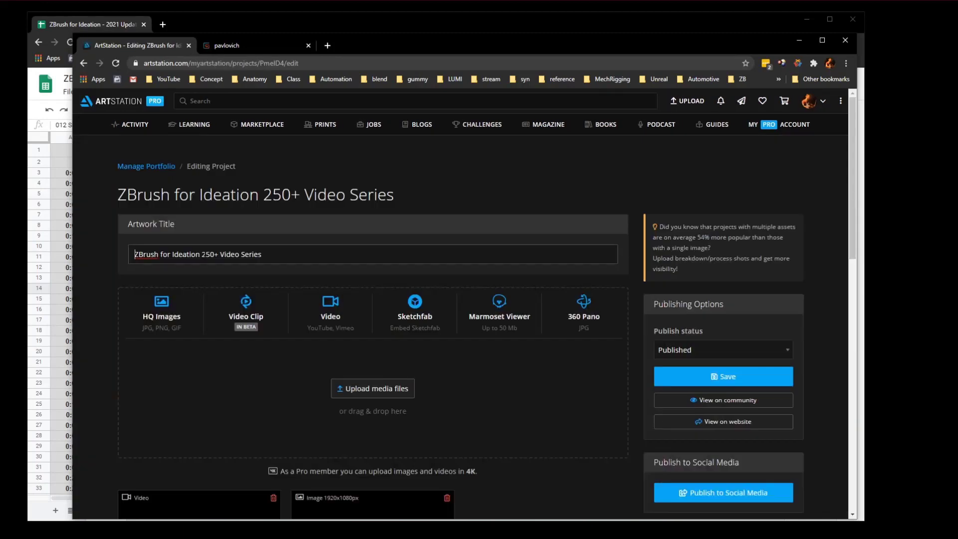
{"action": "double_click", "coordinate": [207, 254]}
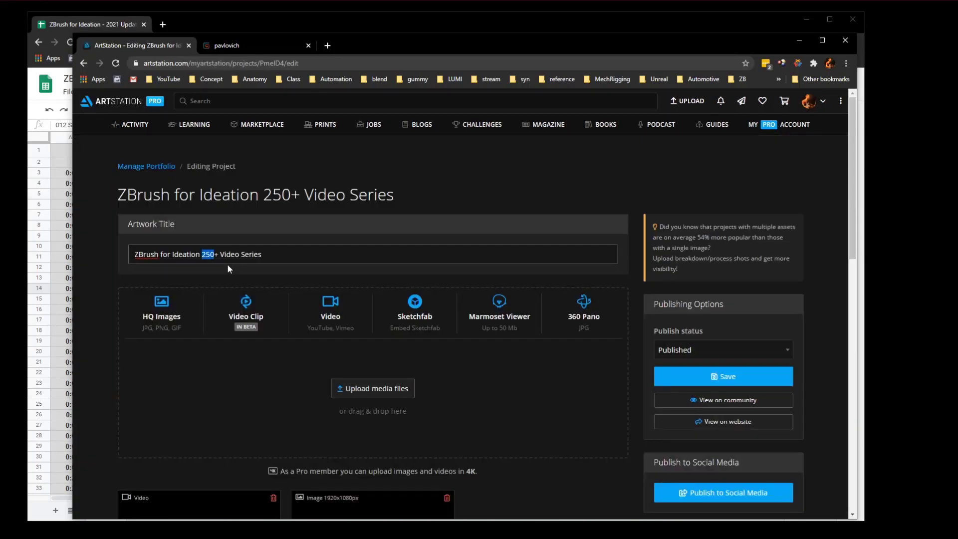
{"action": "type", "text": "300"}
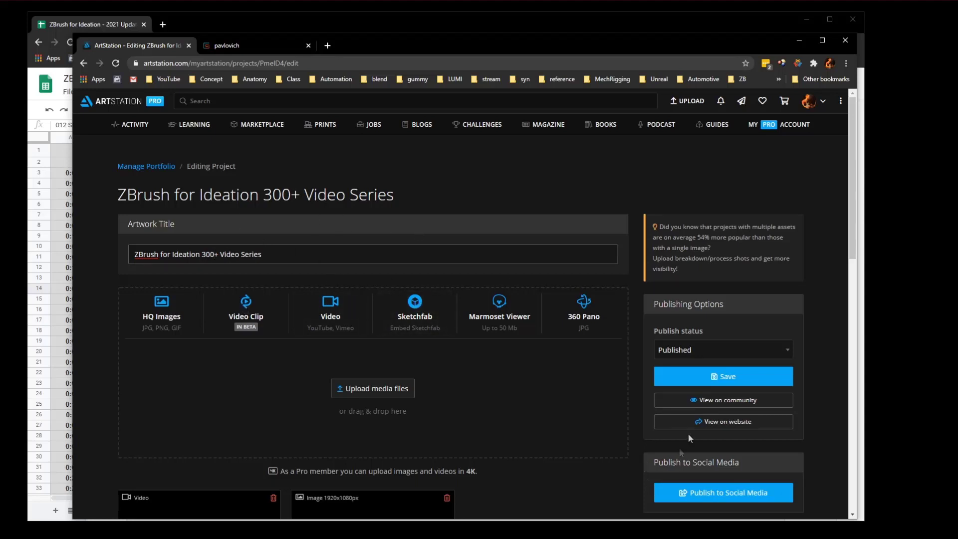
{"action": "left_click", "coordinate": [723, 376]}
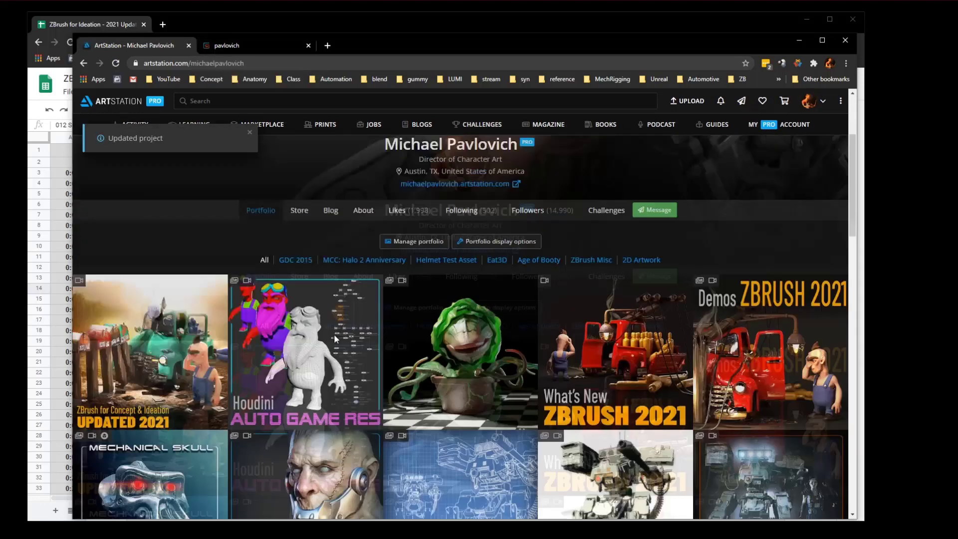
Step: Switch to the course spreadsheet and scroll to the Unit04: Creation Techniques: Forms lessons
{"action": "left_click", "coordinate": [227, 45]}
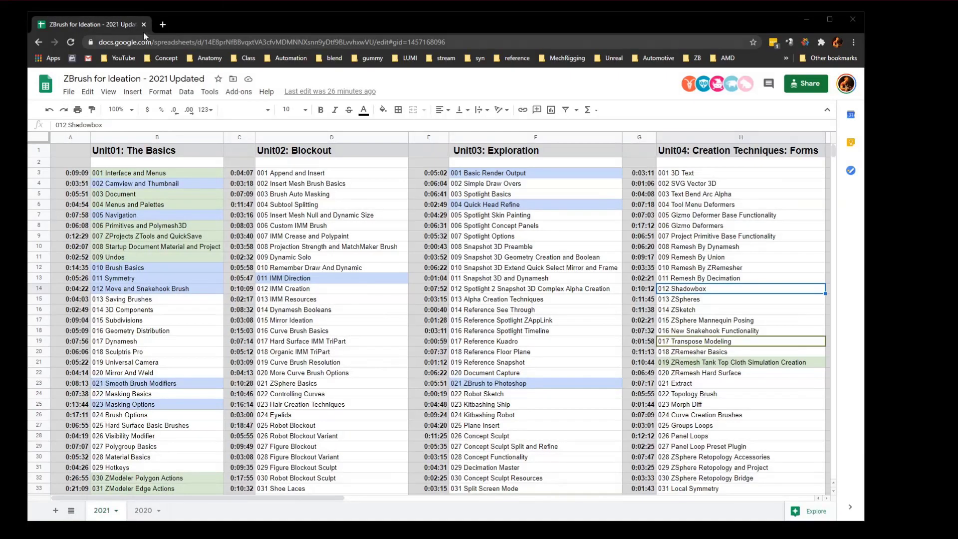
{"action": "scroll", "scroll_direction": "down", "scroll_amount": 3}
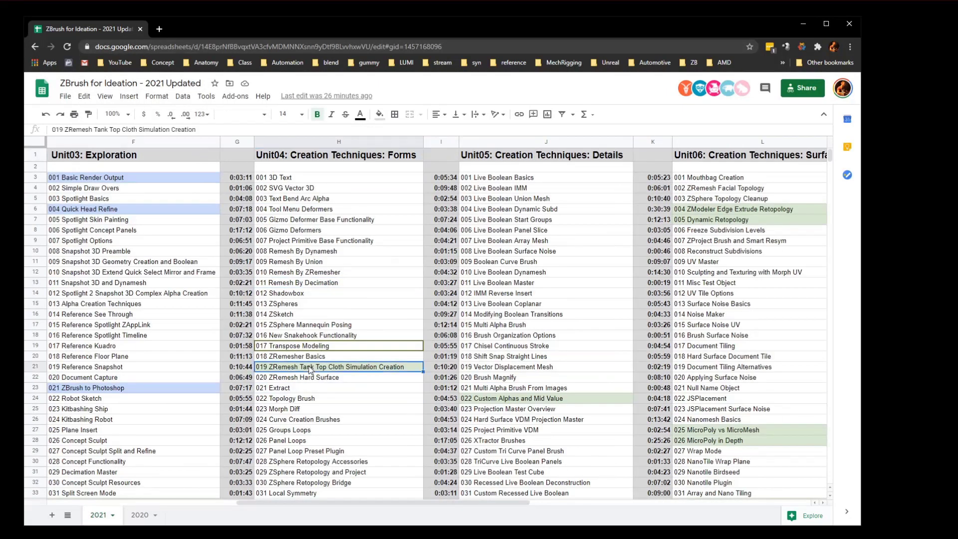
{"action": "scroll", "scroll_direction": "down", "scroll_amount": 3}
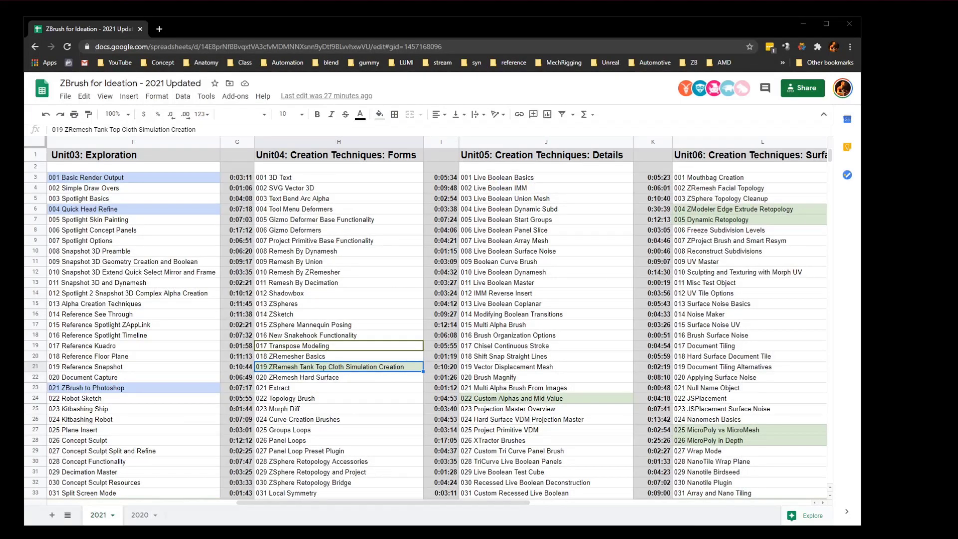
{"action": "scroll", "scroll_direction": "down", "scroll_amount": 3}
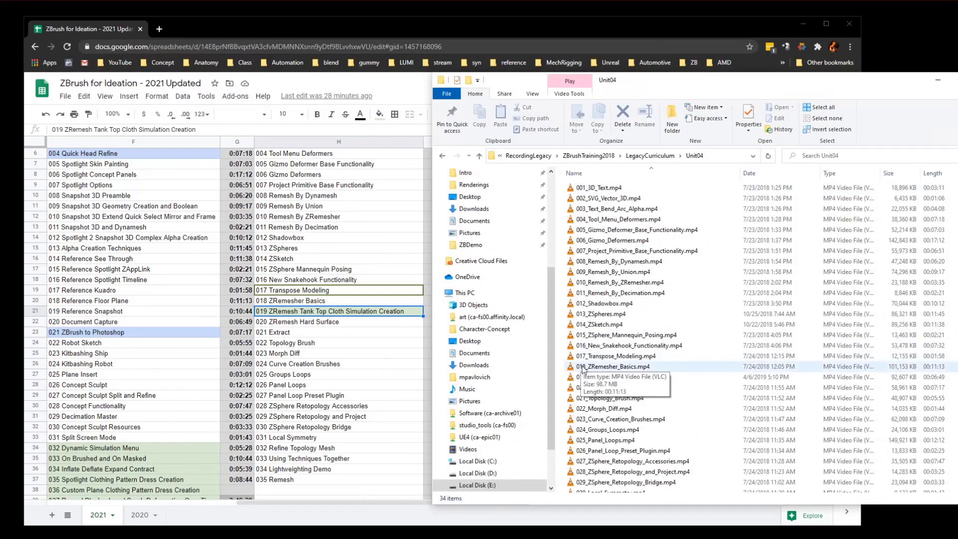
Step: Select Unit04 videos 019 through 034 and bring up their context menu
{"action": "left_click", "coordinate": [620, 377]}
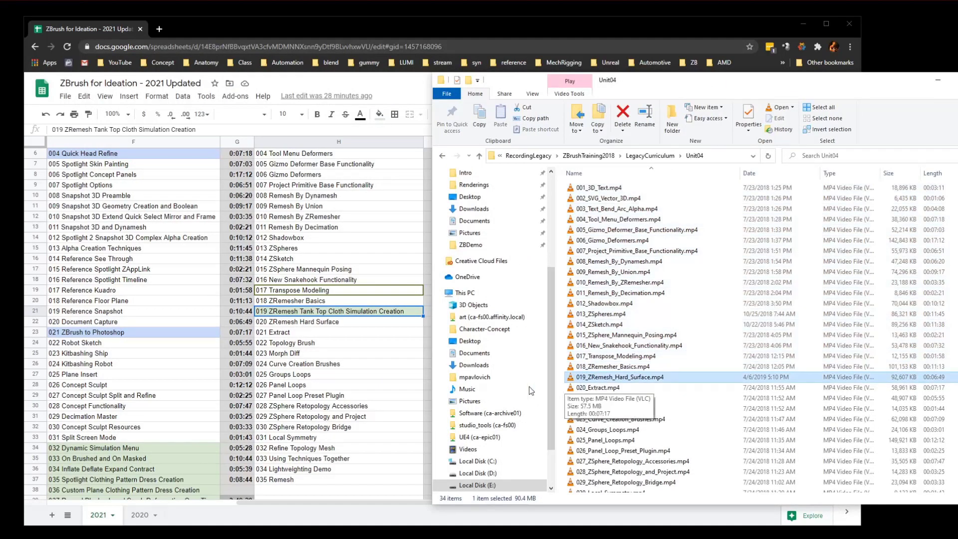
{"action": "mouse_move", "coordinate": [319, 326]}
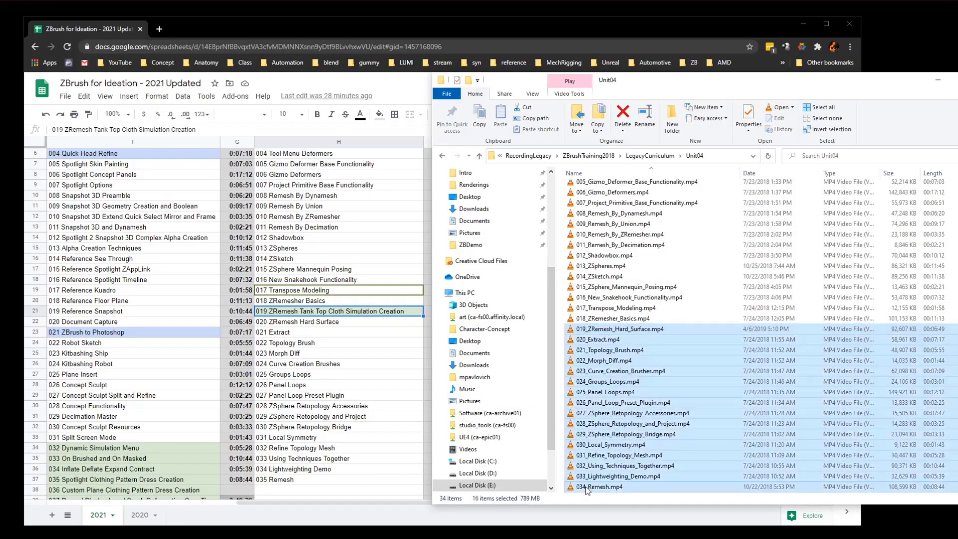
{"action": "mouse_move", "coordinate": [605, 339]}
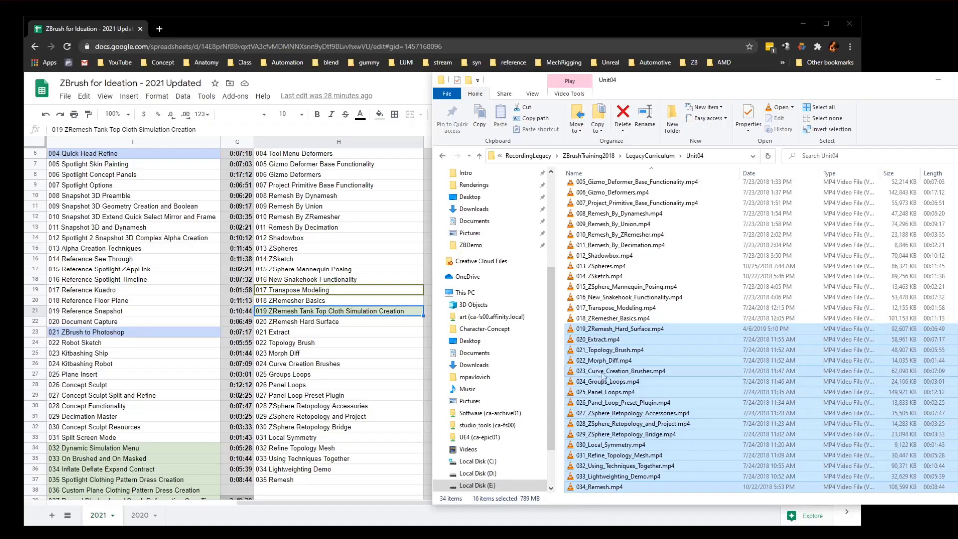
{"action": "right_click", "coordinate": [603, 371]}
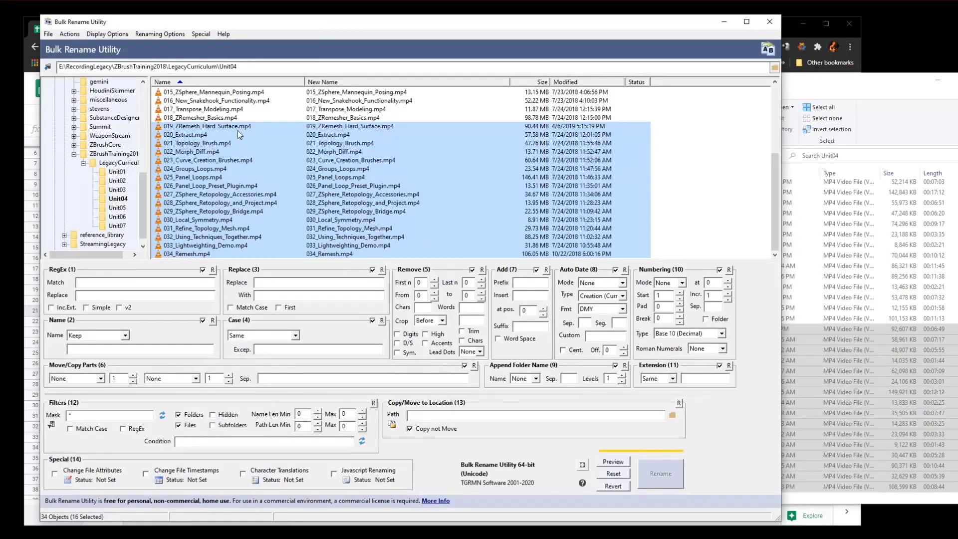
{"action": "left_click", "coordinate": [193, 177]}
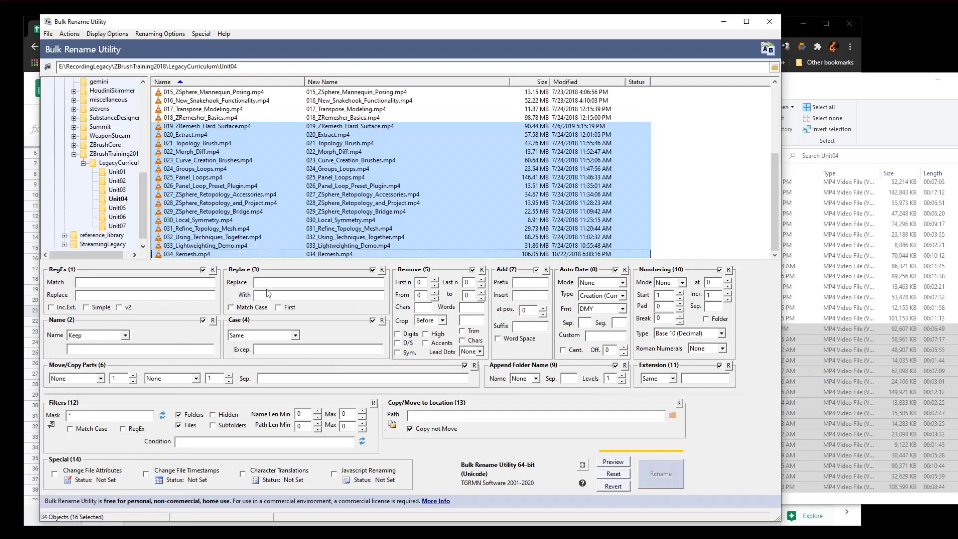
{"action": "mouse_move", "coordinate": [359, 210]}
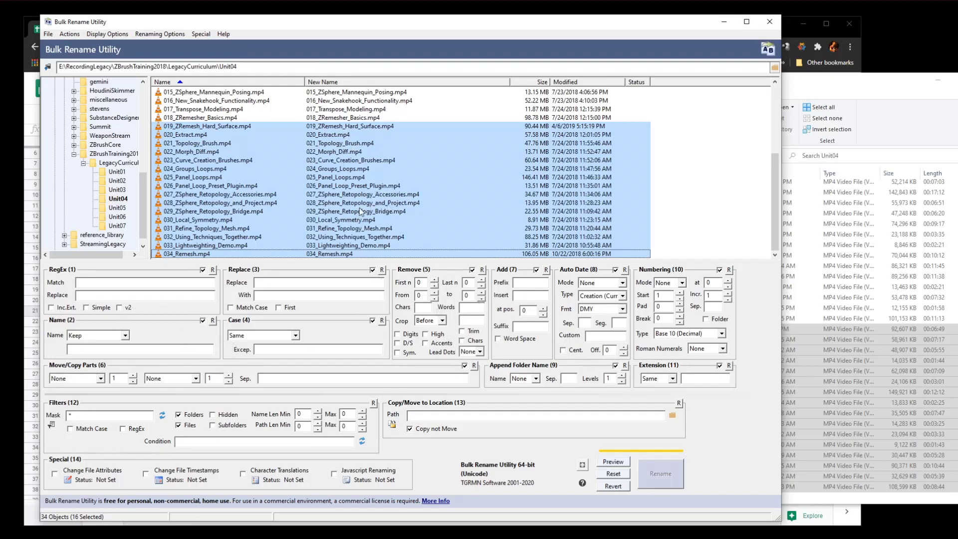
{"action": "mouse_move", "coordinate": [397, 171]}
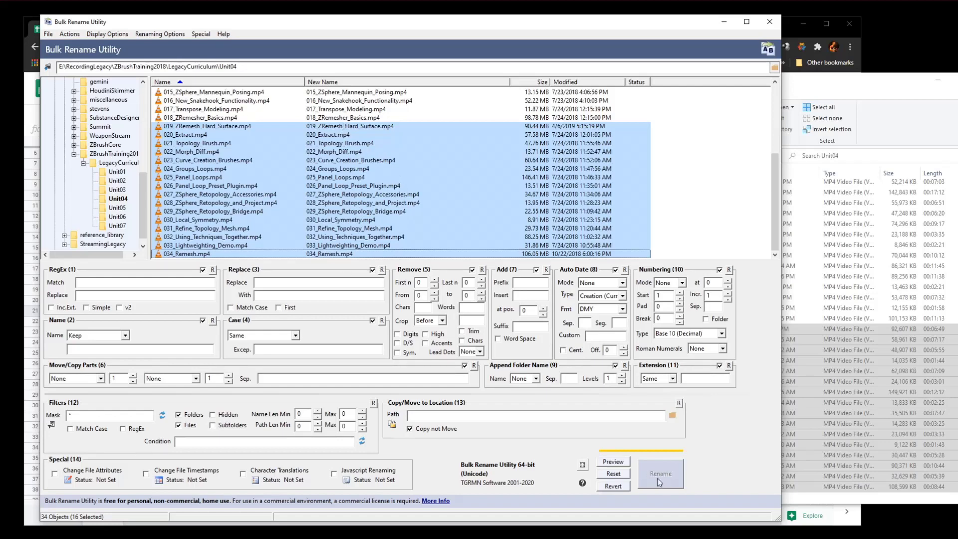
{"action": "mouse_move", "coordinate": [677, 470]}
{"action": "type", "text": "3"}
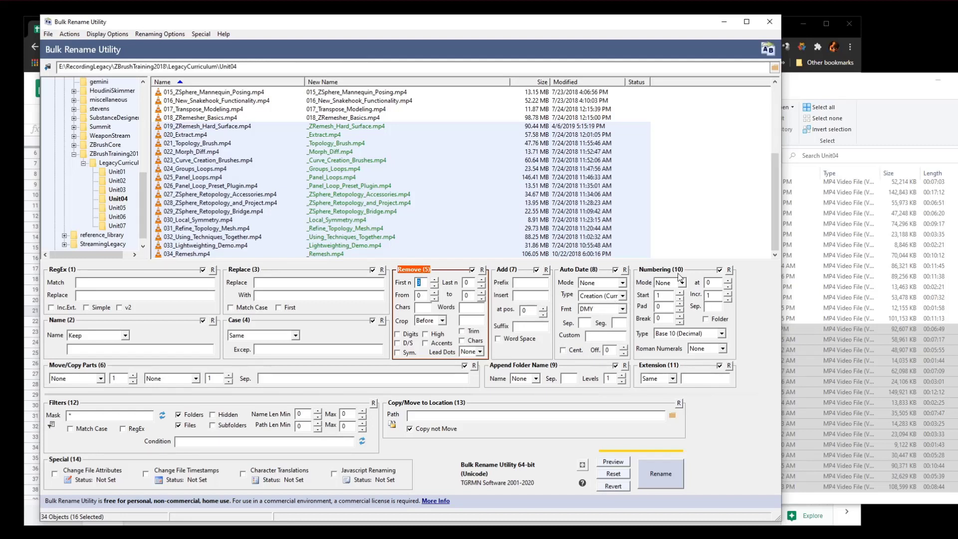
Step: Set the Numbering mode to Prefix so numbers go before each name
{"action": "left_click", "coordinate": [680, 282]}
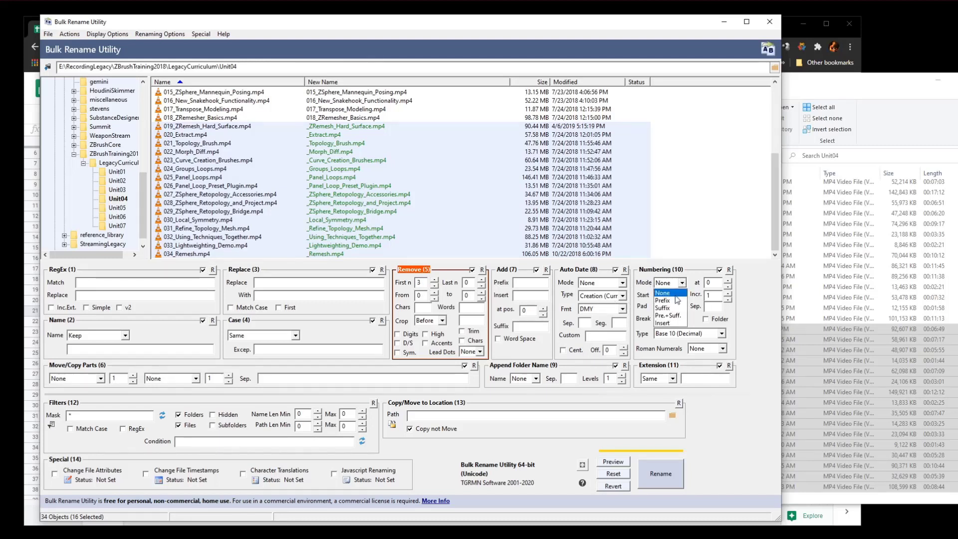
{"action": "left_click", "coordinate": [662, 300]}
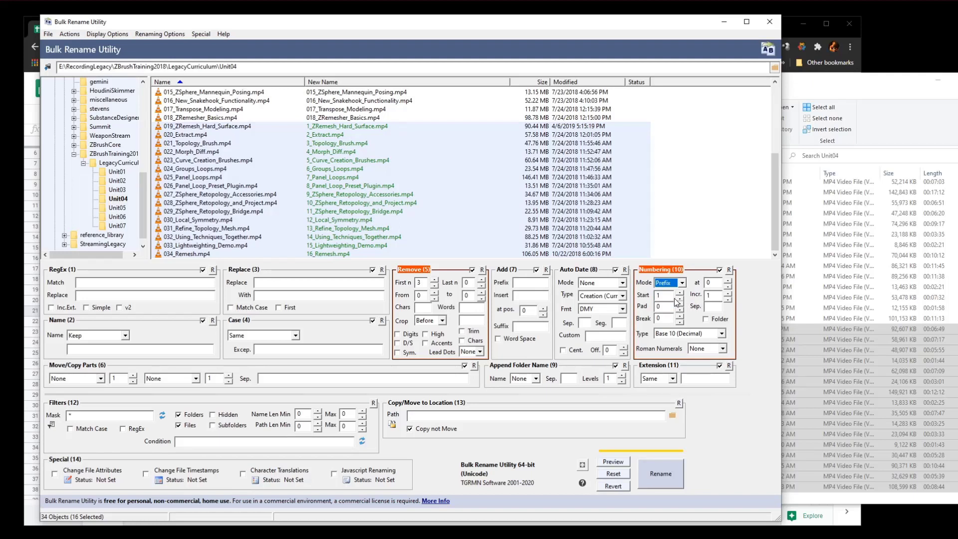
{"action": "mouse_move", "coordinate": [327, 282]}
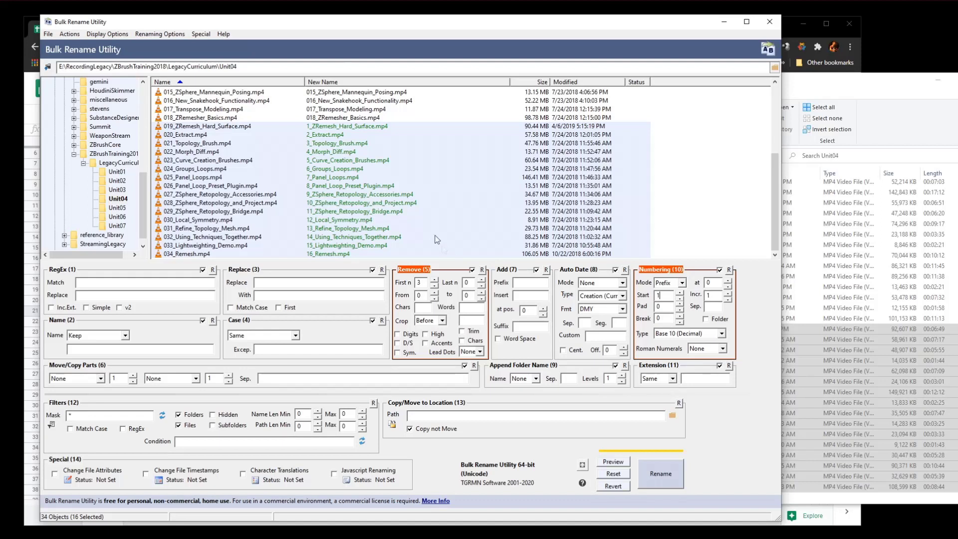
{"action": "mouse_move", "coordinate": [397, 212]}
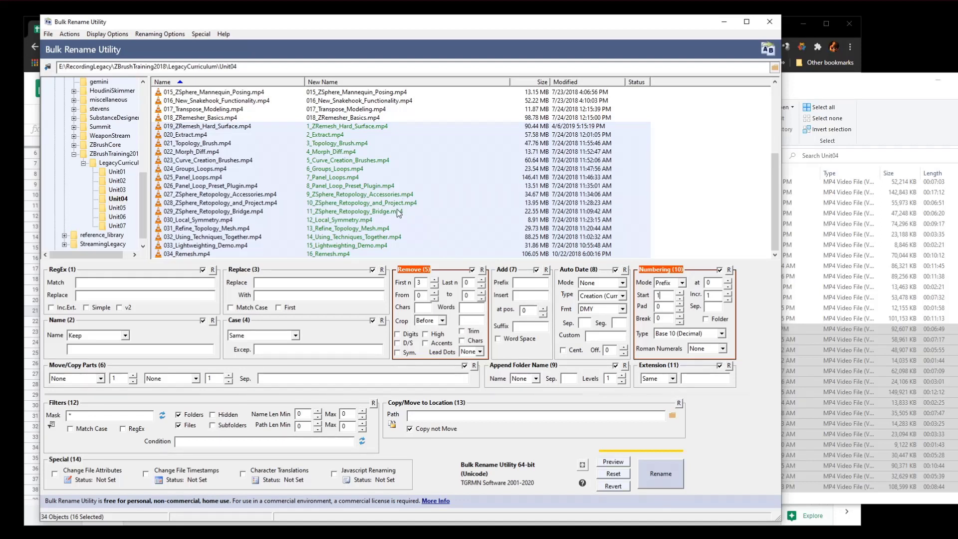
{"action": "mouse_move", "coordinate": [361, 231]}
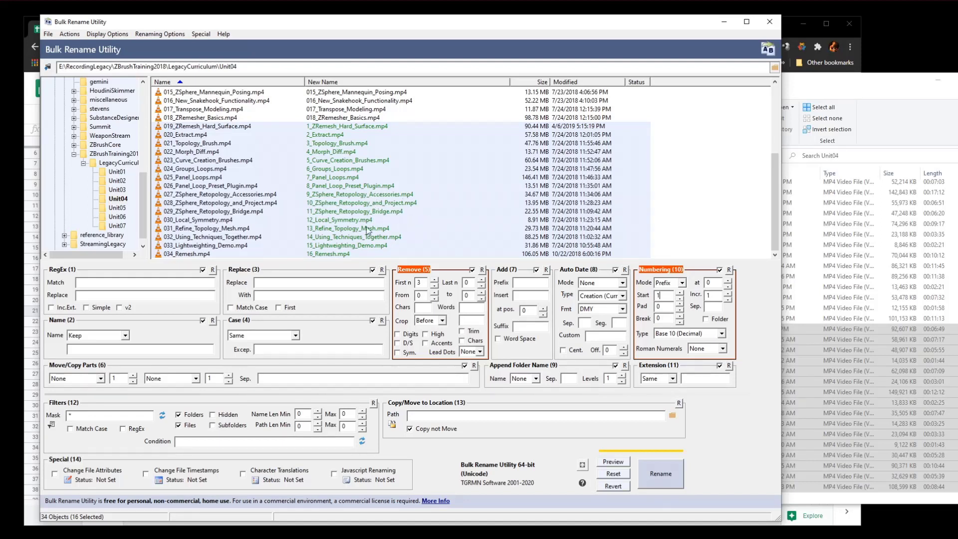
{"action": "mouse_move", "coordinate": [455, 196]}
{"action": "type", "text": "3"}
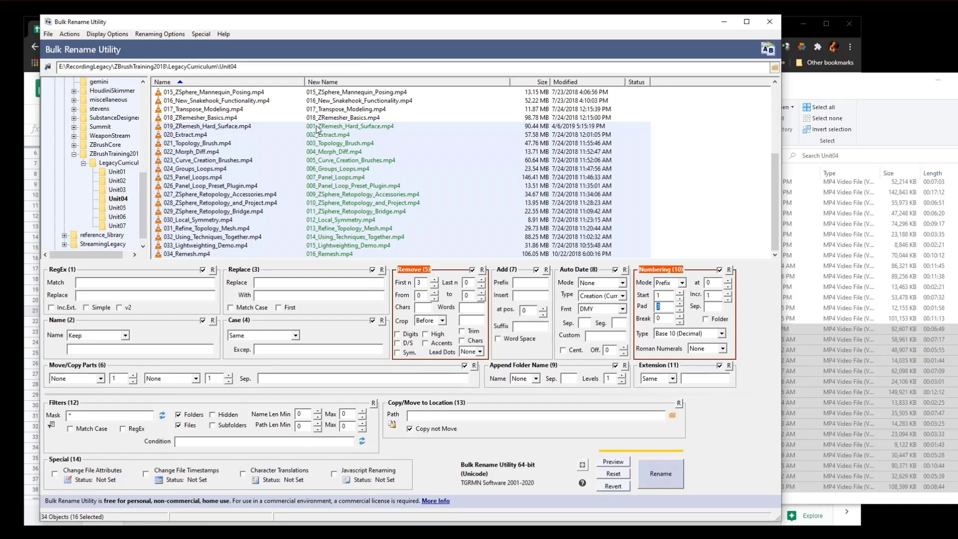
{"action": "mouse_move", "coordinate": [374, 195]}
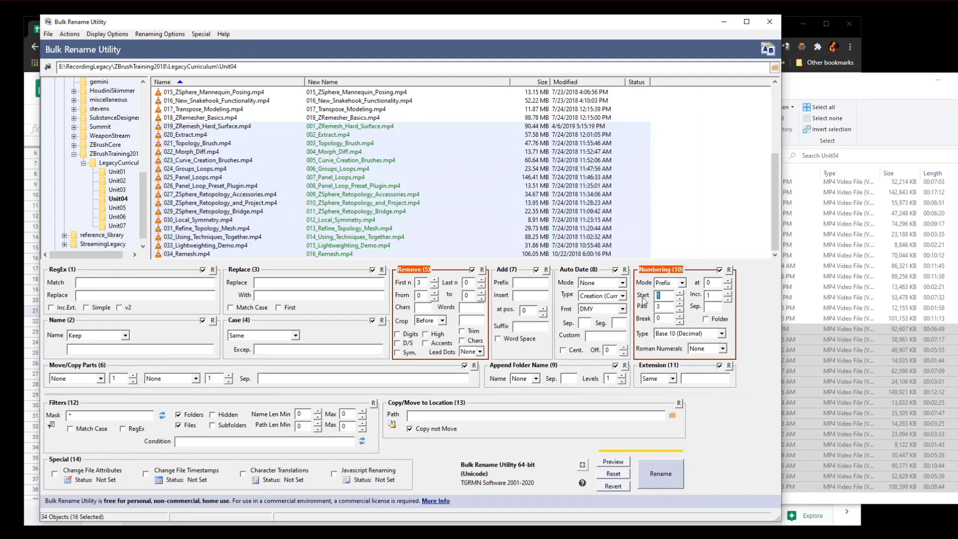
Step: Start numbering at 20 and apply the rename to the 16 videos
{"action": "type", "text": "20"}
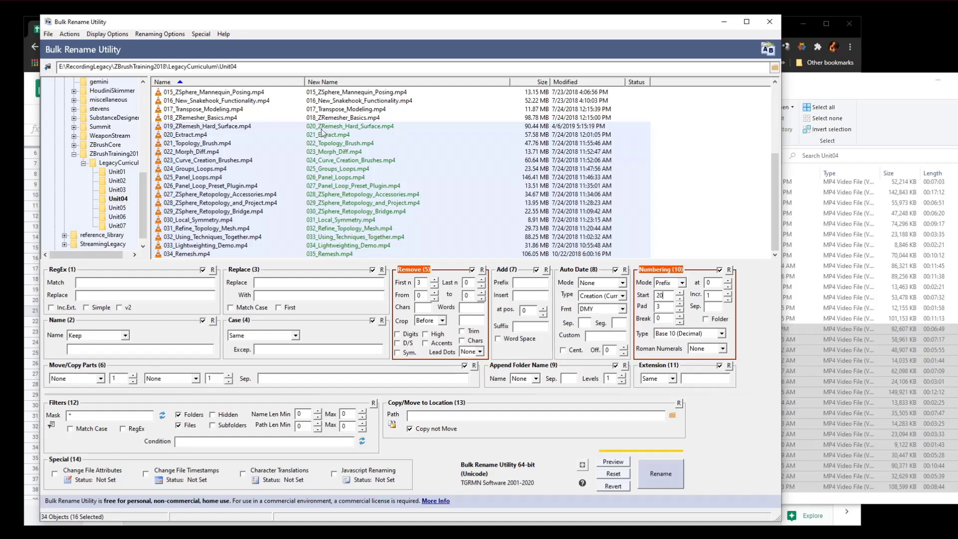
{"action": "mouse_move", "coordinate": [324, 260]}
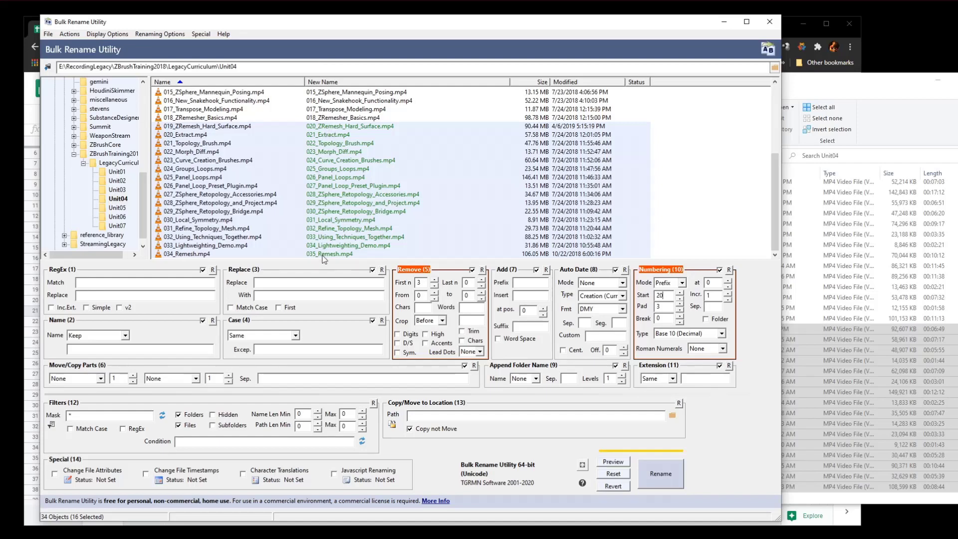
{"action": "left_click", "coordinate": [661, 474]}
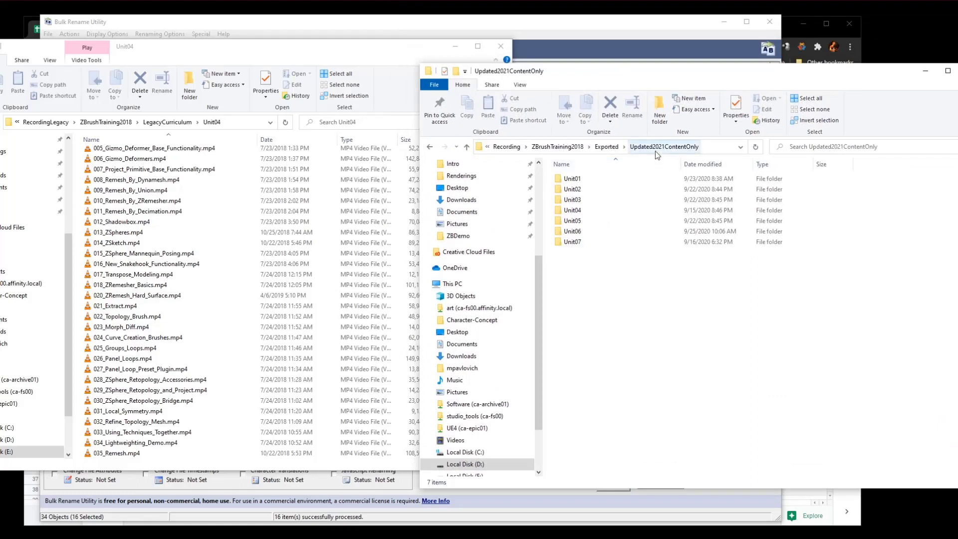
Step: Select the Updated2021ContentOnly folder path in File Explorer
{"action": "double_click", "coordinate": [573, 210]}
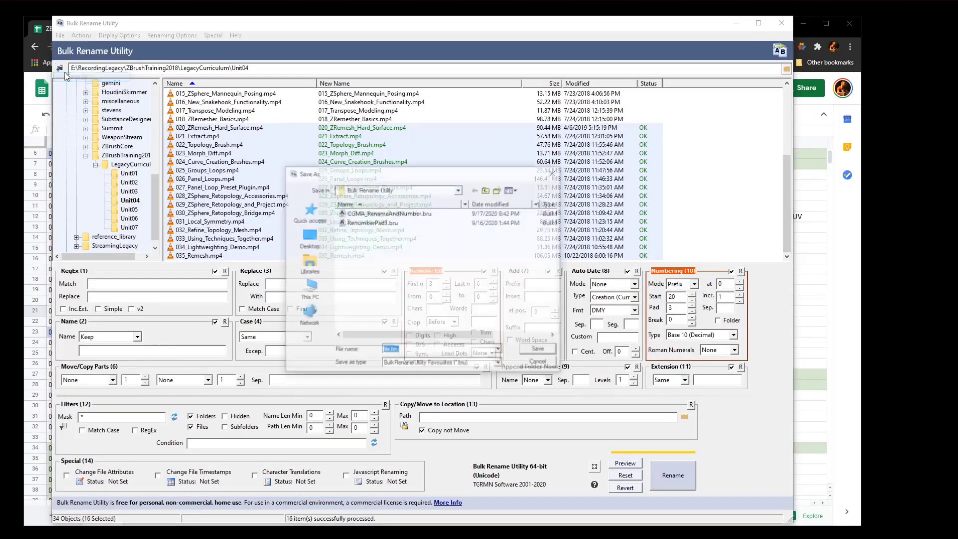
Step: Overwrite the RenumberPad3.bru favourite with the current rename settings
{"action": "left_click", "coordinate": [372, 222]}
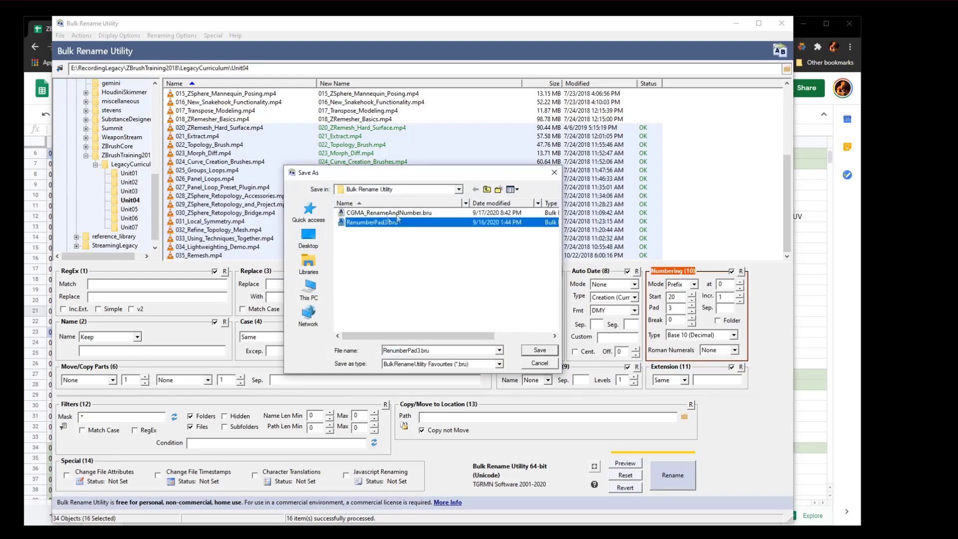
{"action": "mouse_move", "coordinate": [397, 233]}
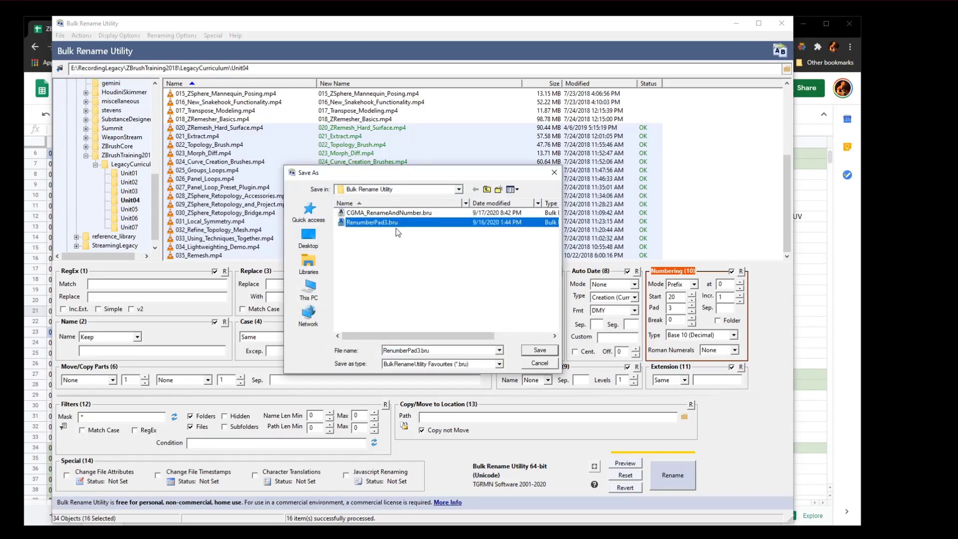
{"action": "left_click", "coordinate": [540, 363]}
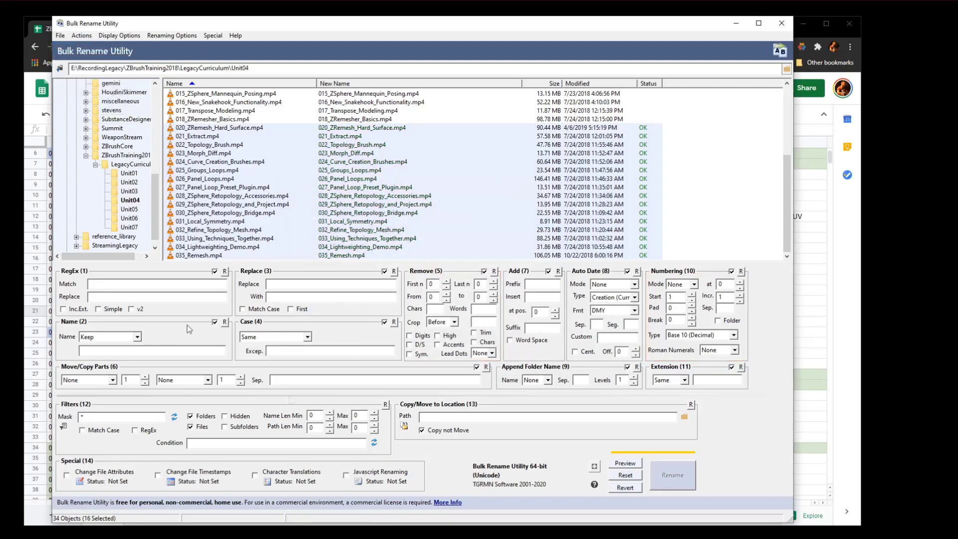
{"action": "mouse_move", "coordinate": [465, 341]}
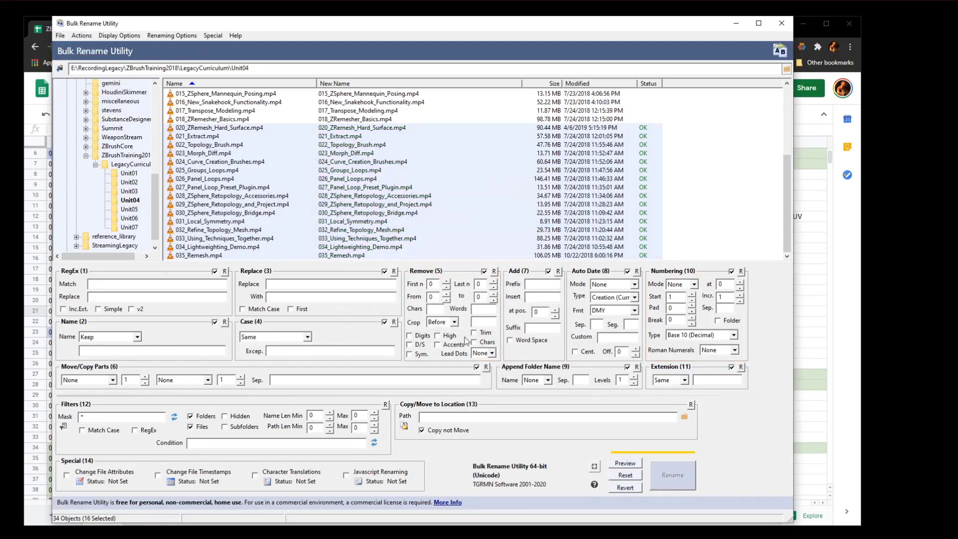
Step: Load the recent RenumberPad3.bru preset from the File menu
{"action": "left_click", "coordinate": [60, 35]}
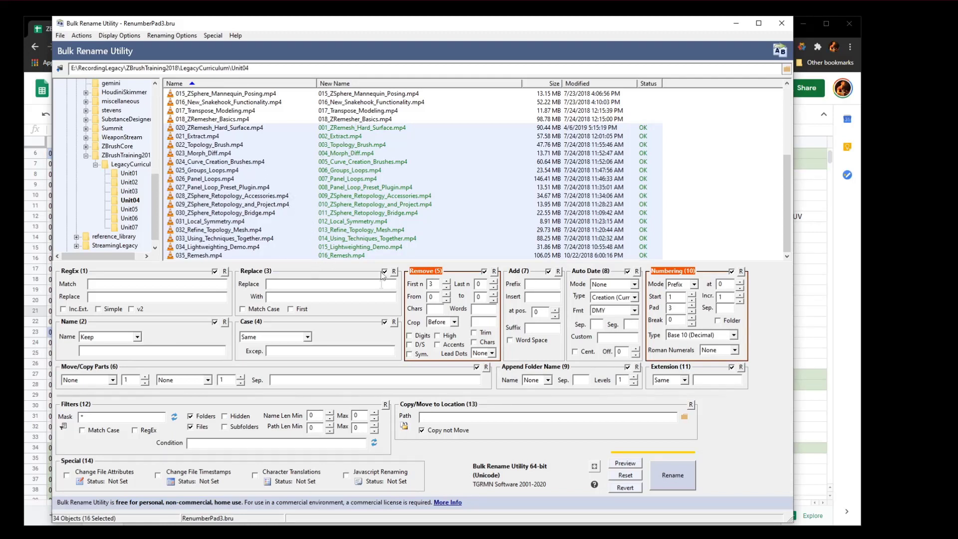
{"action": "mouse_move", "coordinate": [779, 25]}
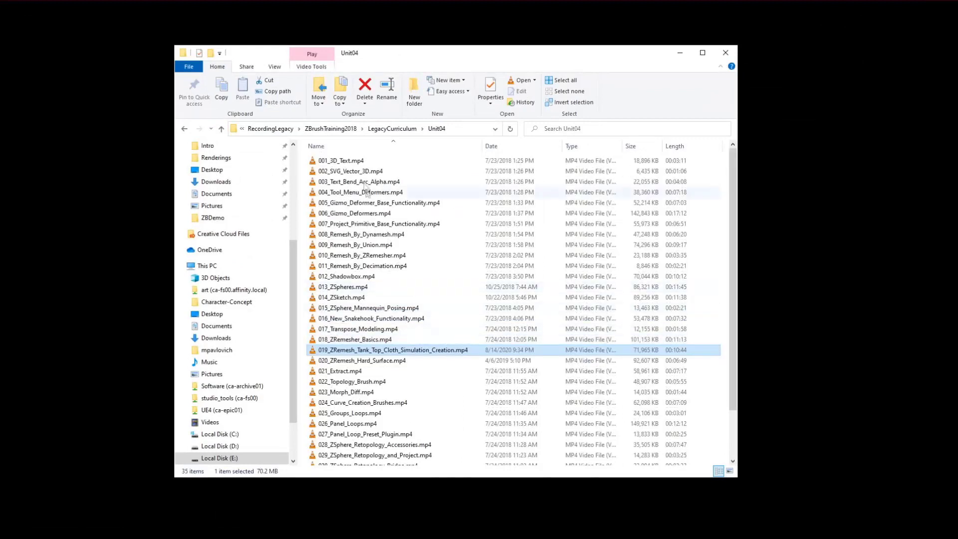
Step: Right-click a video file in the Unit04 folder
{"action": "right_click", "coordinate": [341, 160]}
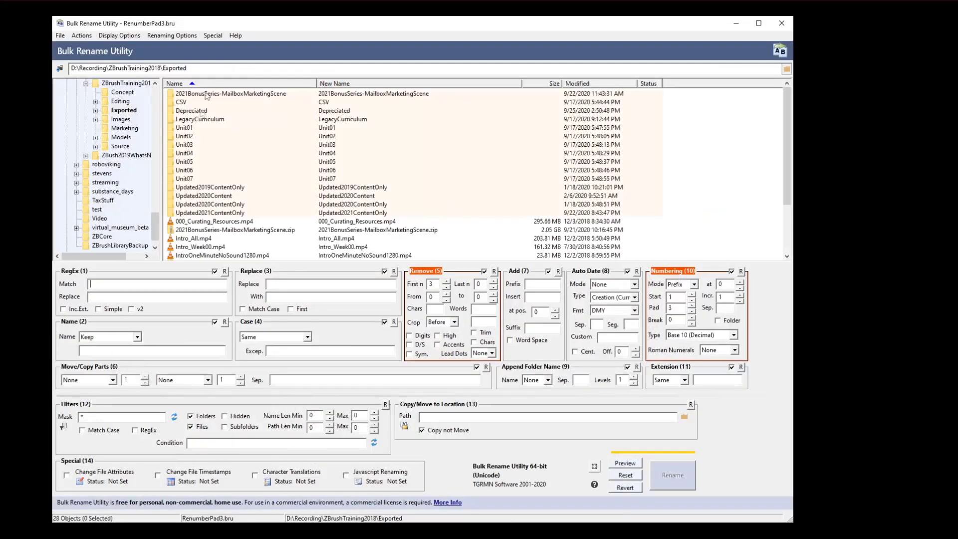
Step: Browse to E:\RecordingLegacy\ZBrushTraining2018\LegacyCurriculum\Unit04 and reset all rename settings
{"action": "type", "text": "E:\\RecordingLegacy\\ZBrushTraining2018\\LegacyCurriculum\\Unit04"}
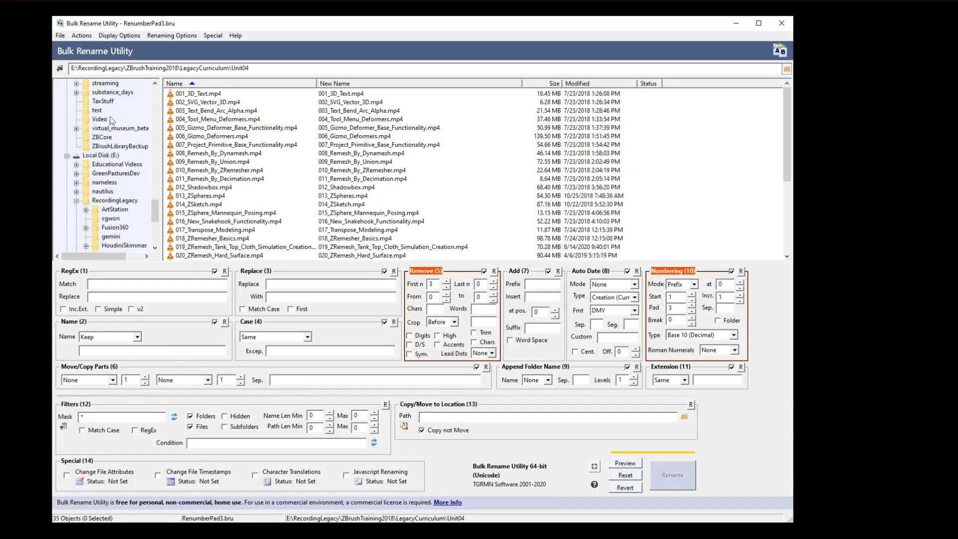
{"action": "left_click", "coordinate": [215, 110]}
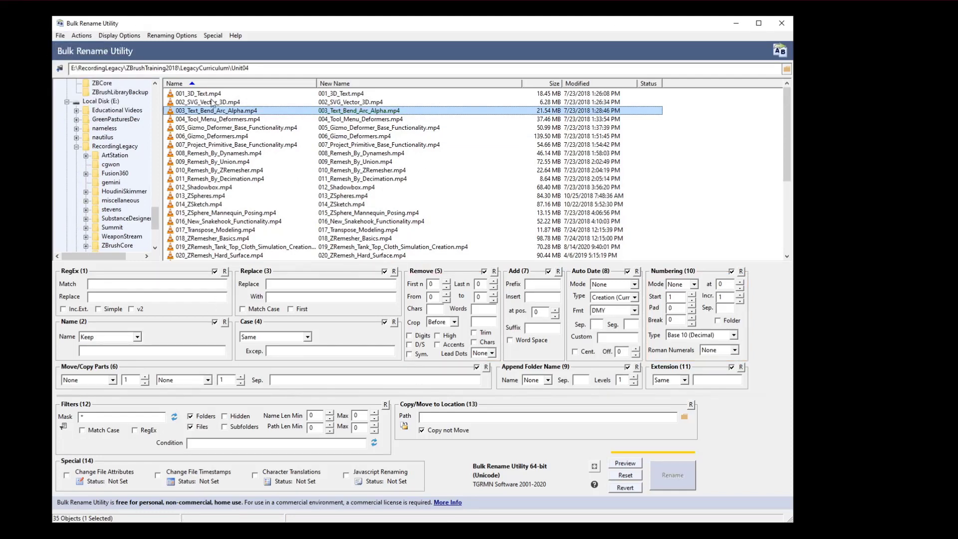
{"action": "scroll", "scroll_direction": "down", "scroll_amount": 3}
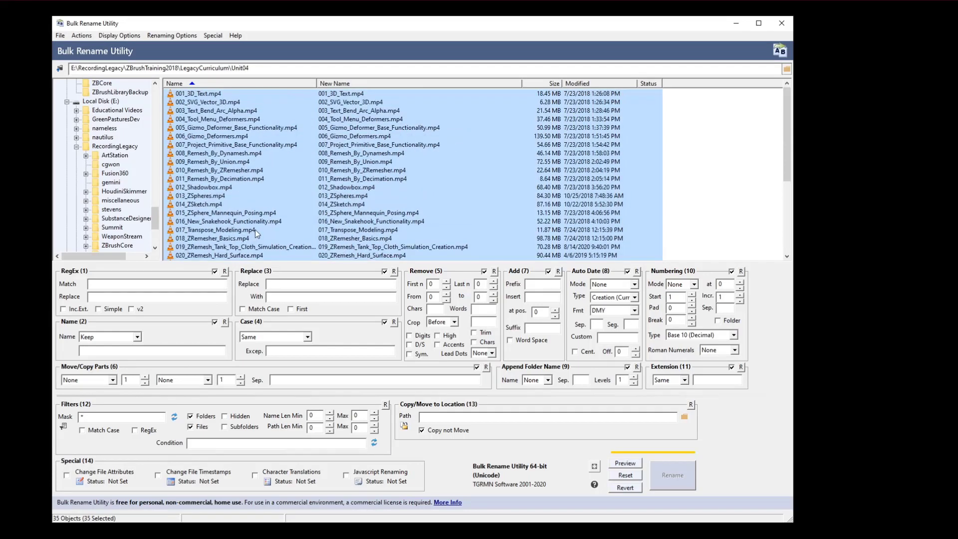
{"action": "mouse_move", "coordinate": [316, 223]}
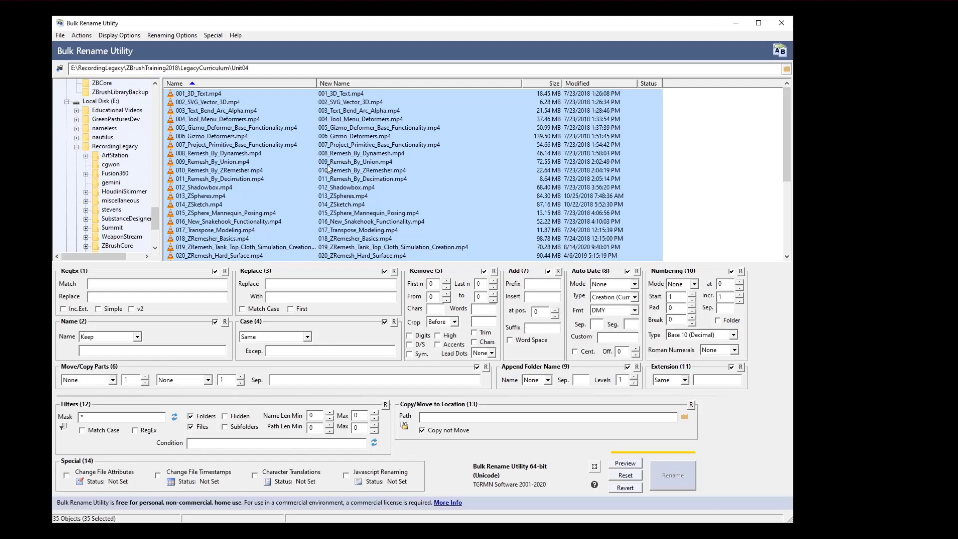
{"action": "mouse_move", "coordinate": [383, 151]}
{"action": "type", "text": "3"}
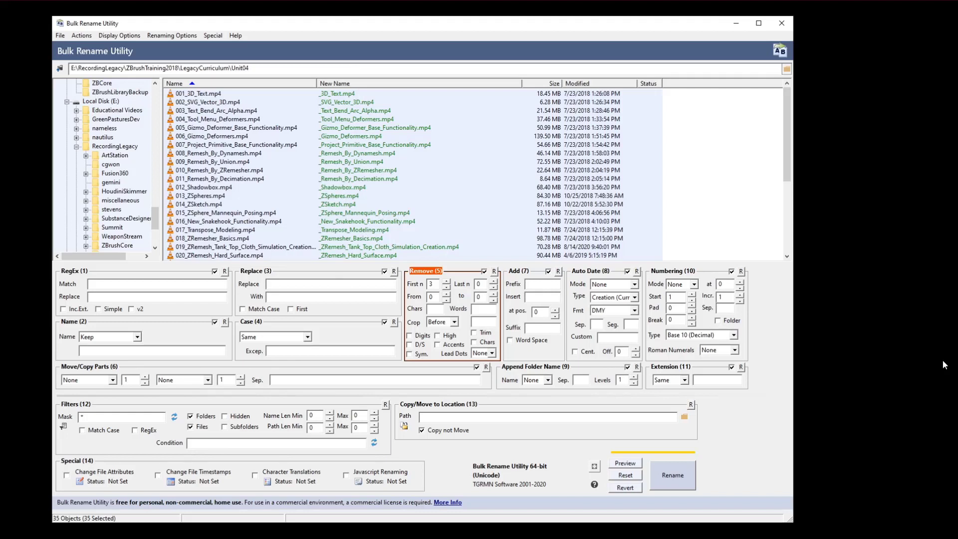
Step: Enter MikePav_ZB_WK0_video as the Add prefix, with Remove First n set to 3
{"action": "type", "text": "MikePav_ZB_"}
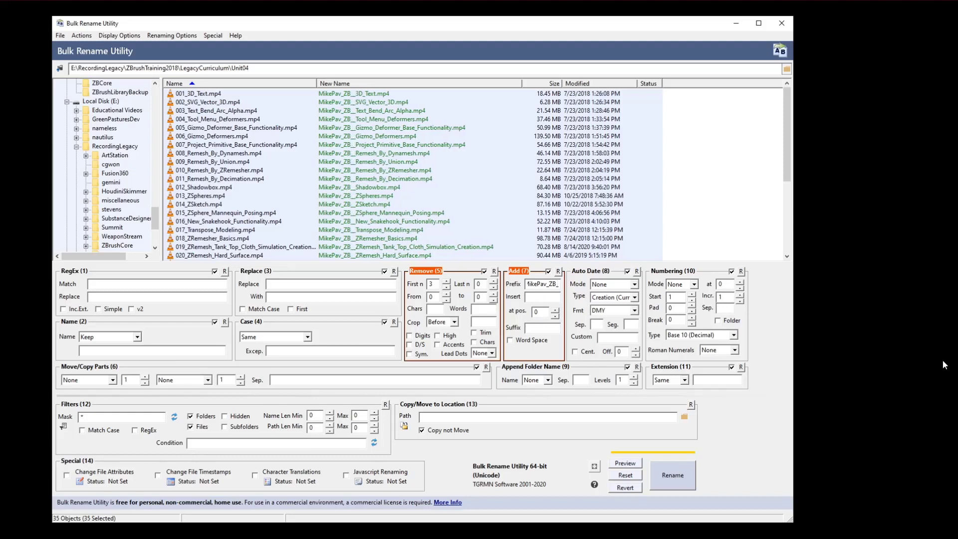
{"action": "type", "text": "WK0"}
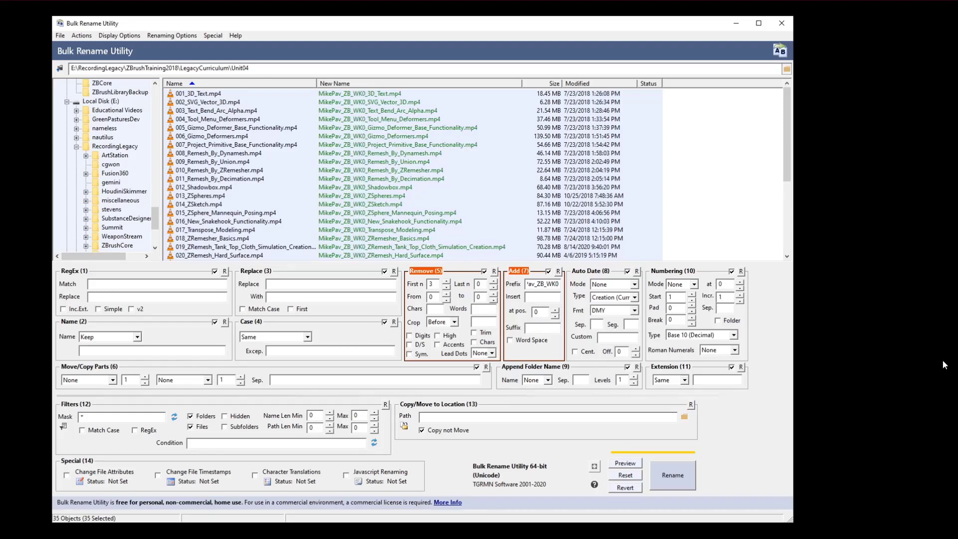
{"action": "type", "text": "_video"}
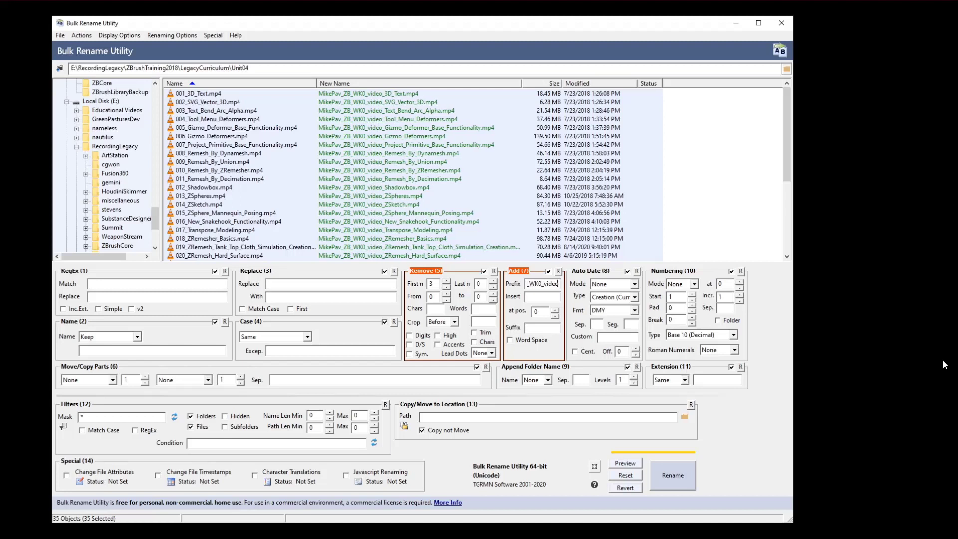
{"action": "mouse_move", "coordinate": [700, 273]}
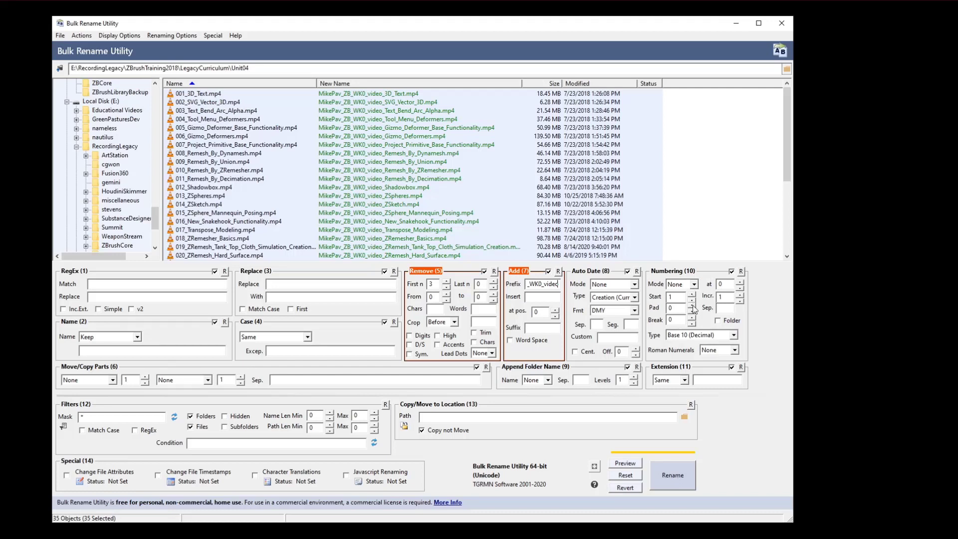
Step: Set Numbering pad to 2 and mode to Insert at 20, then check the video01–video35 previews
{"action": "left_click", "coordinate": [692, 305]}
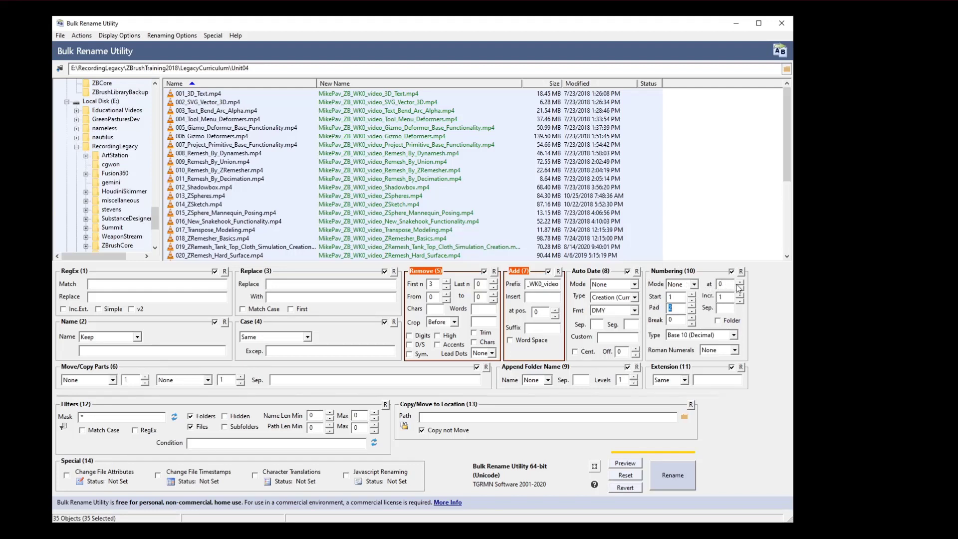
{"action": "left_click", "coordinate": [696, 284]}
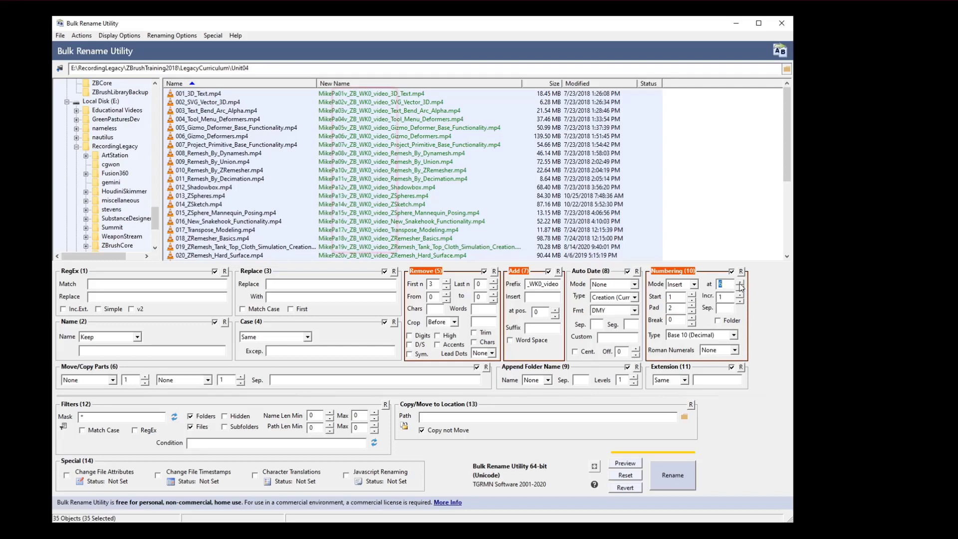
{"action": "left_click", "coordinate": [739, 281]}
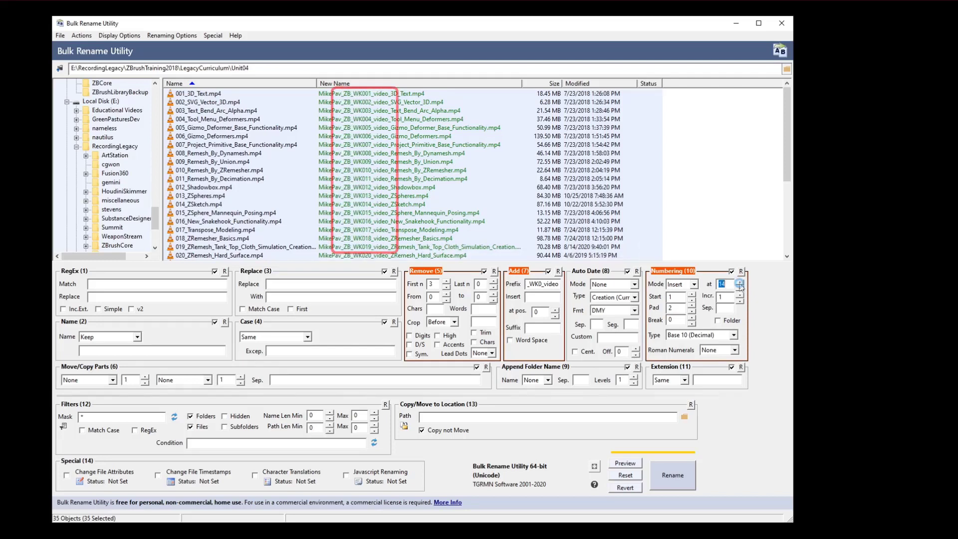
{"action": "left_click", "coordinate": [739, 281]}
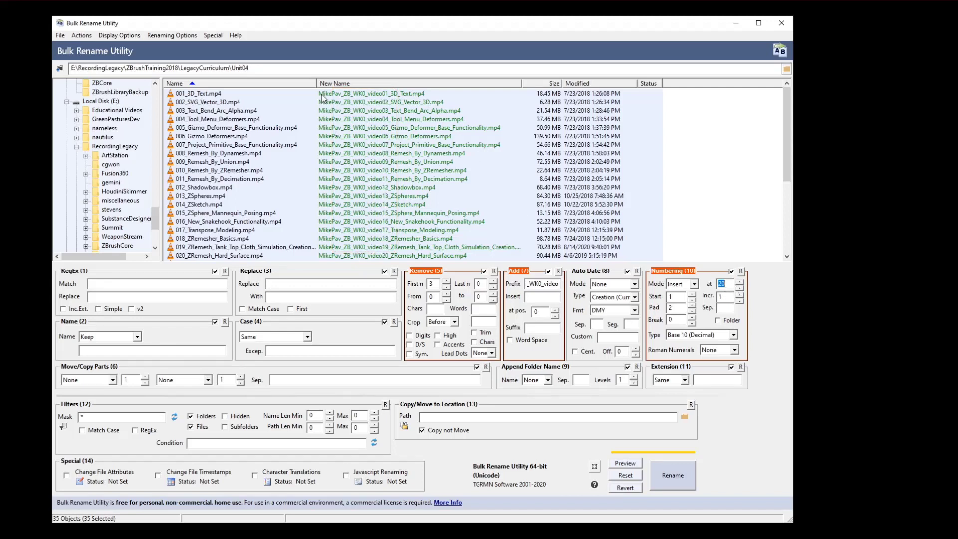
{"action": "mouse_move", "coordinate": [345, 94]}
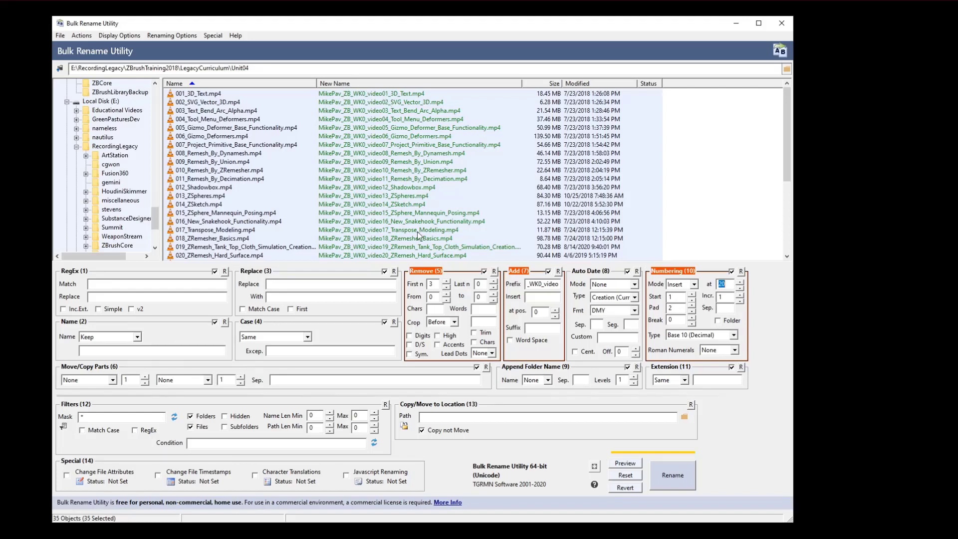
{"action": "scroll", "scroll_direction": "down", "scroll_amount": 3}
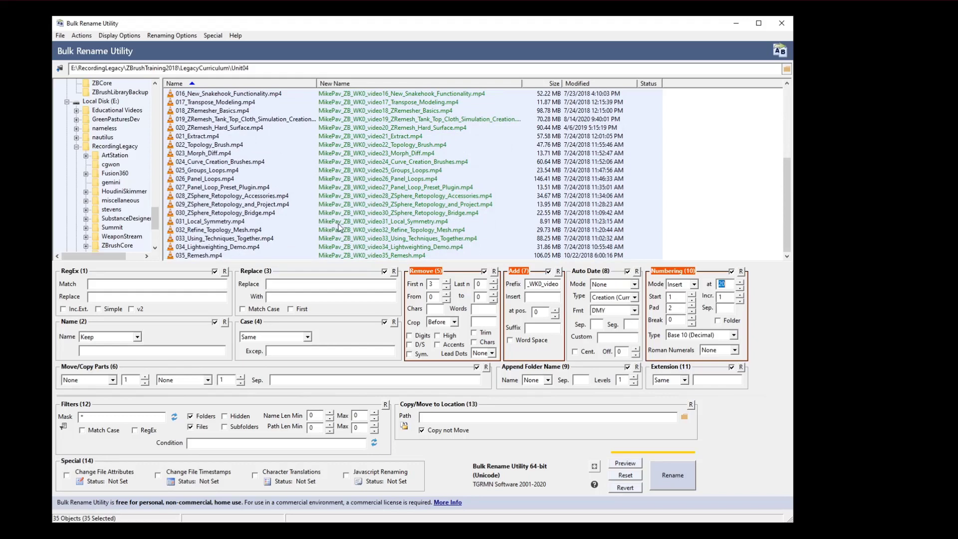
{"action": "mouse_move", "coordinate": [387, 226]}
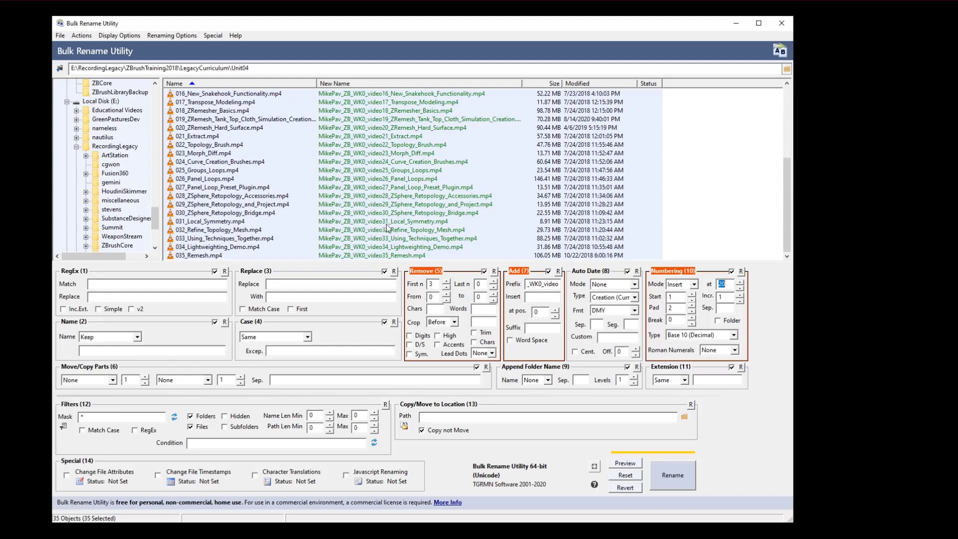
{"action": "scroll", "scroll_direction": "up", "scroll_amount": 3}
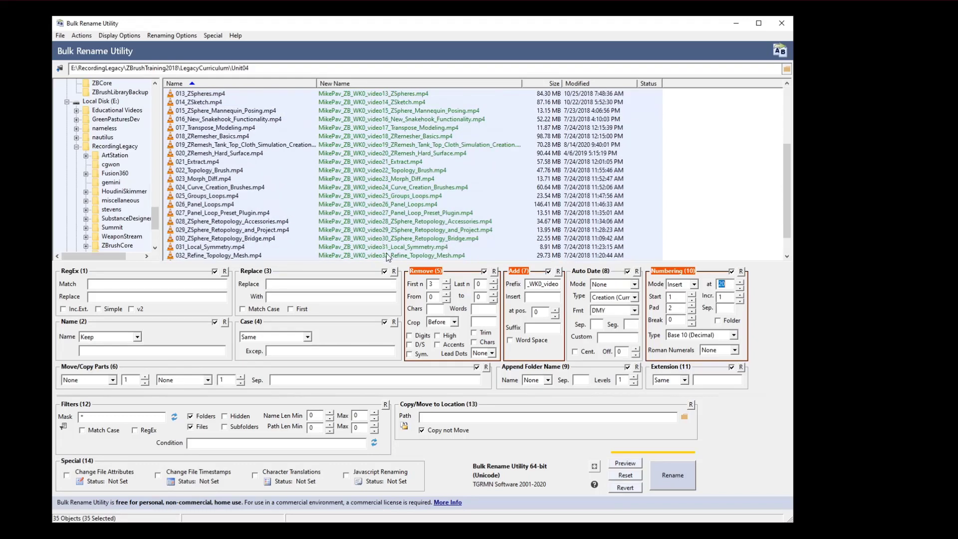
{"action": "scroll", "scroll_direction": "down", "scroll_amount": 3}
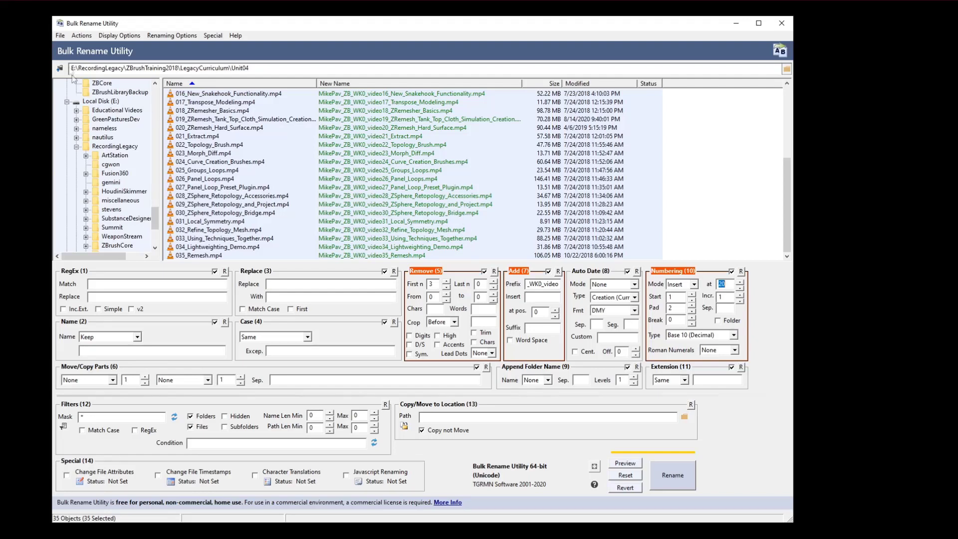
Step: Save the current rename settings as a preset via File > Save As, then close the window
{"action": "left_click", "coordinate": [60, 35]}
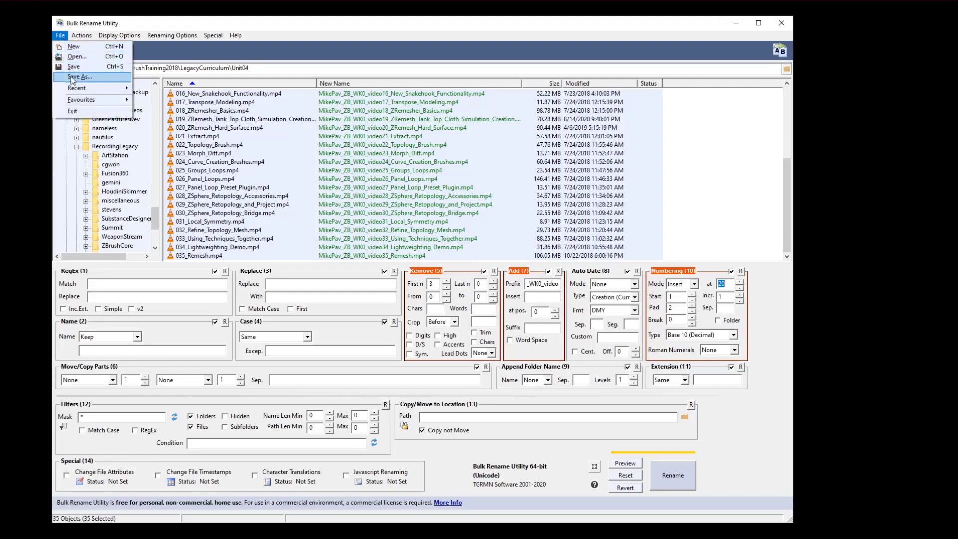
{"action": "left_click", "coordinate": [81, 76]}
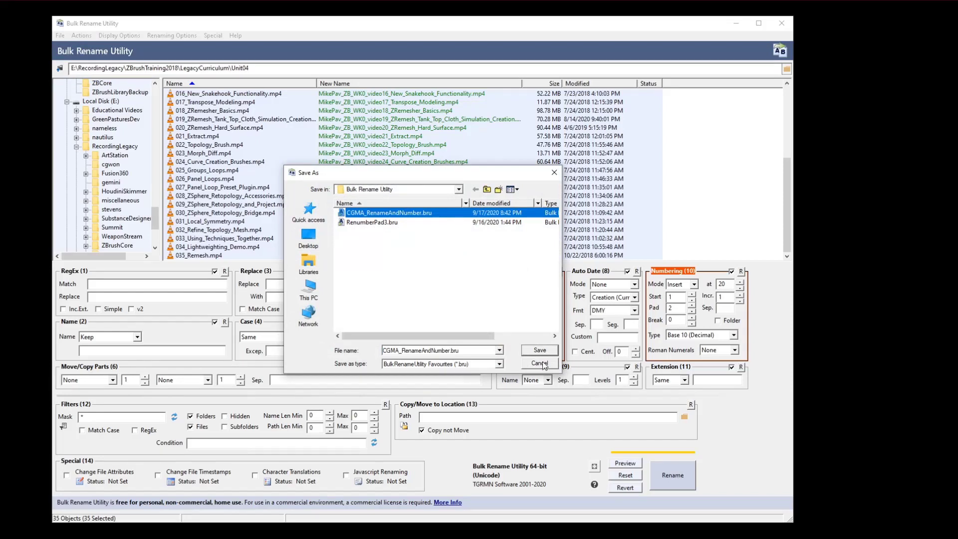
{"action": "left_click", "coordinate": [539, 363]}
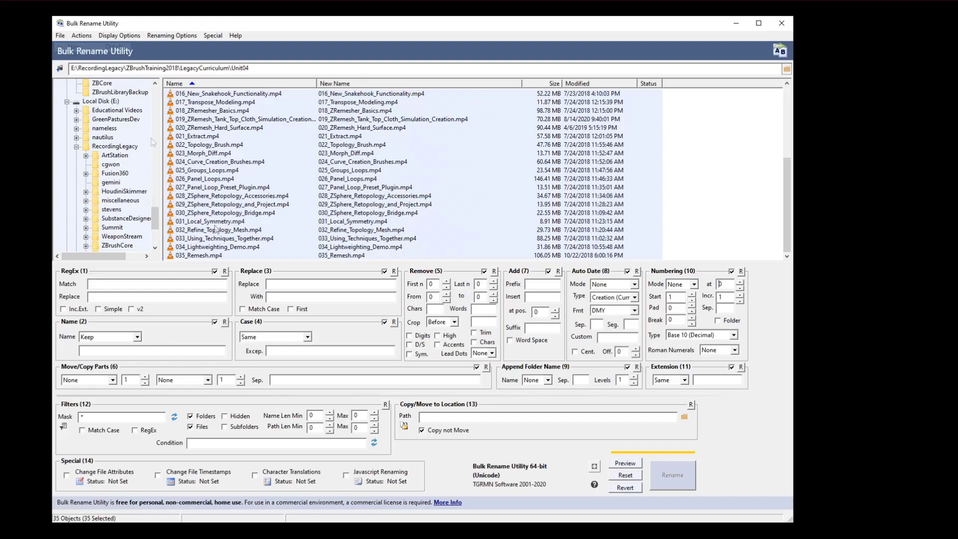
{"action": "mouse_move", "coordinate": [240, 262]}
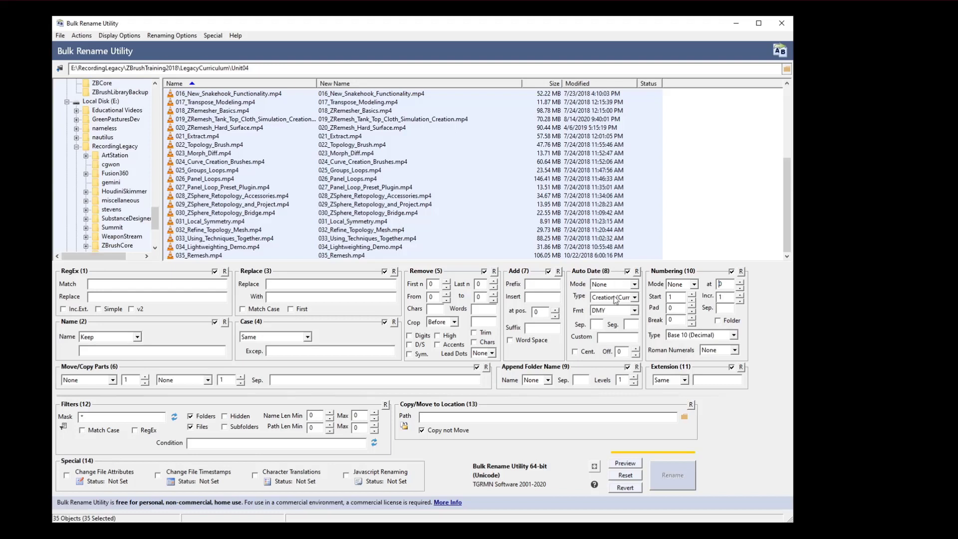
{"action": "left_click", "coordinate": [693, 284]}
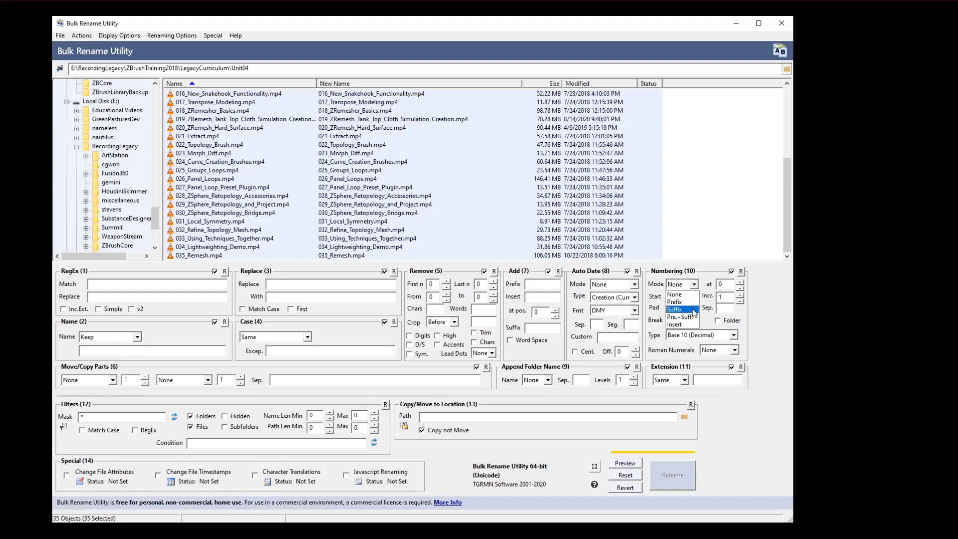
{"action": "mouse_move", "coordinate": [675, 324]}
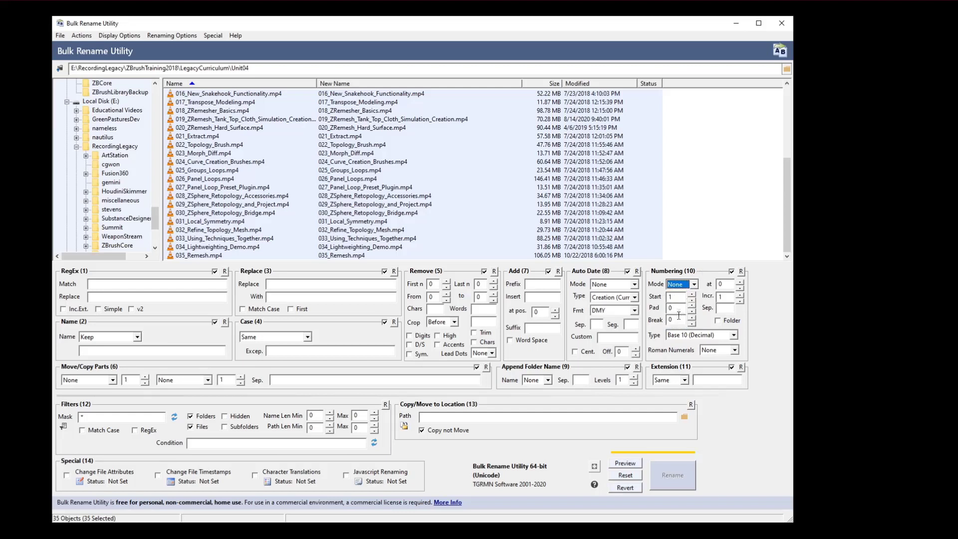
{"action": "left_click", "coordinate": [734, 350]}
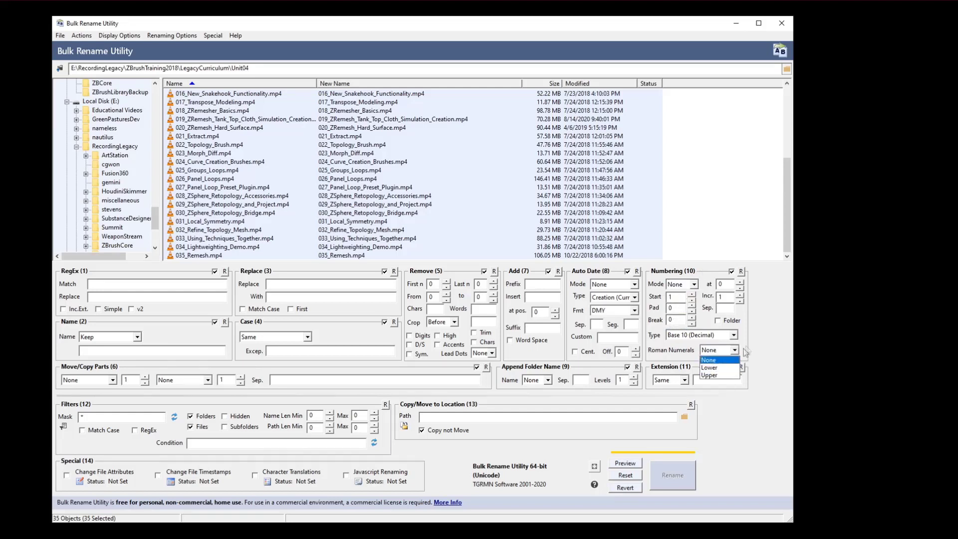
{"action": "left_click", "coordinate": [709, 359]}
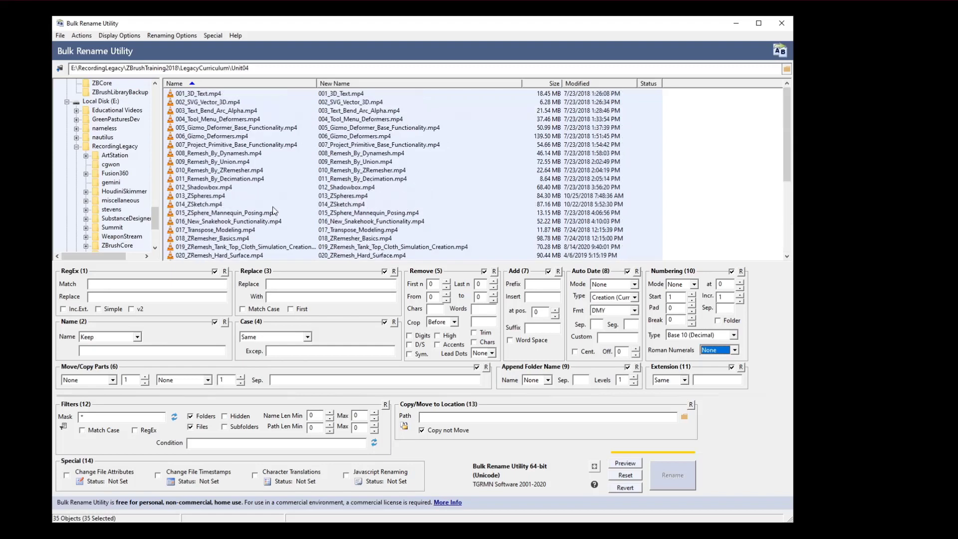
{"action": "left_click", "coordinate": [233, 127]}
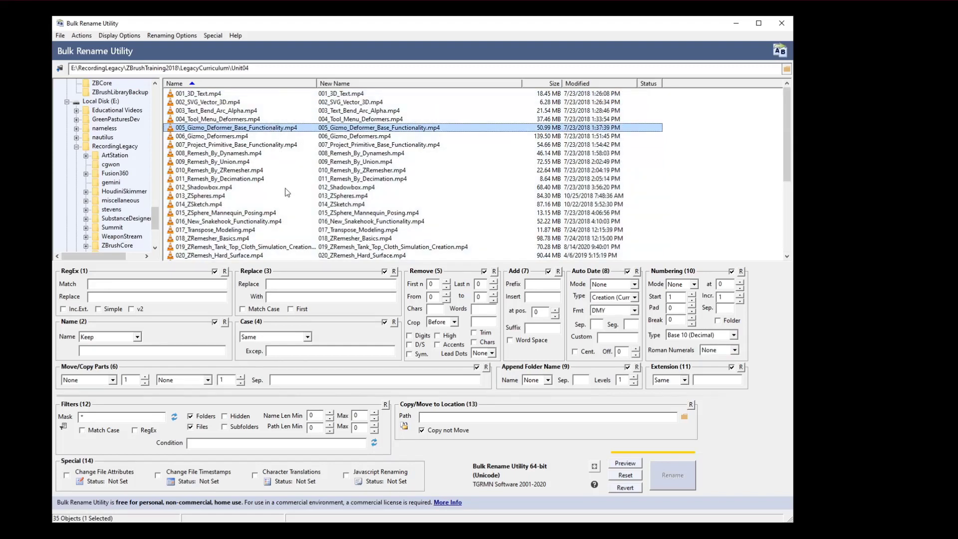